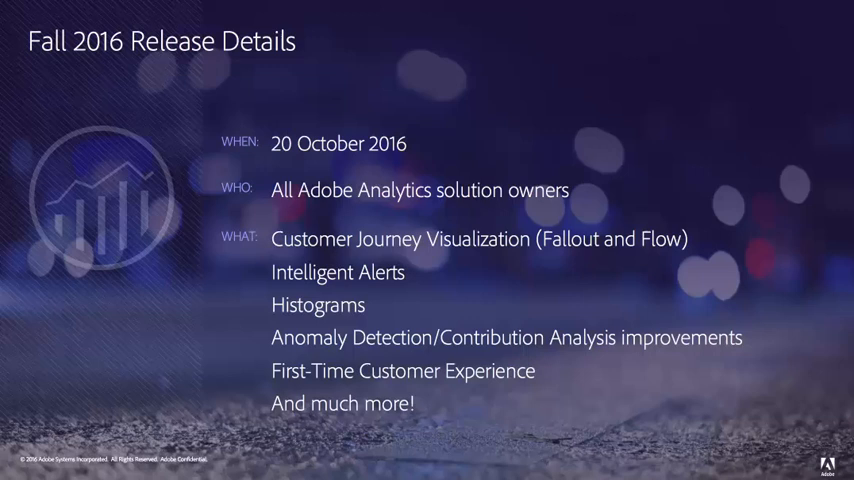
pyautogui.press('right')
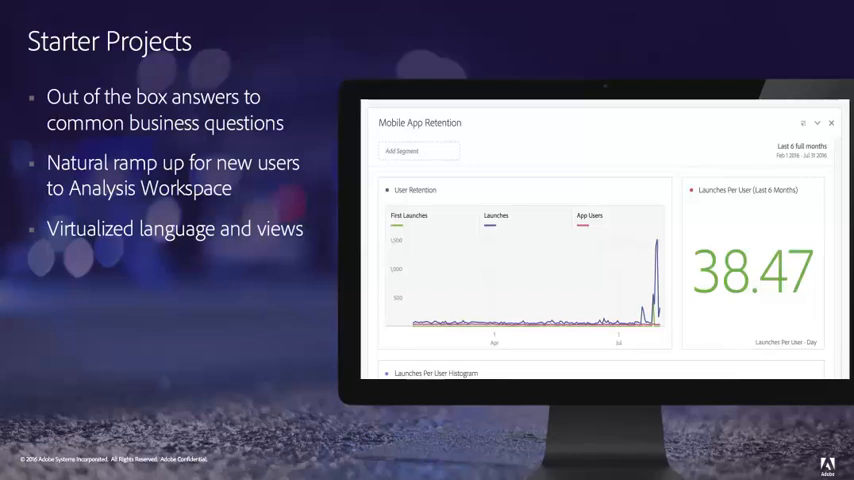
pyautogui.press('right')
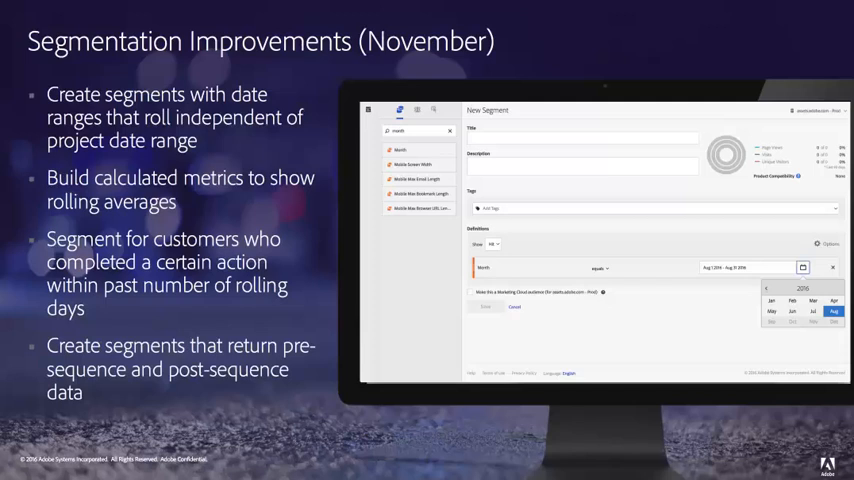
pyautogui.press('right')
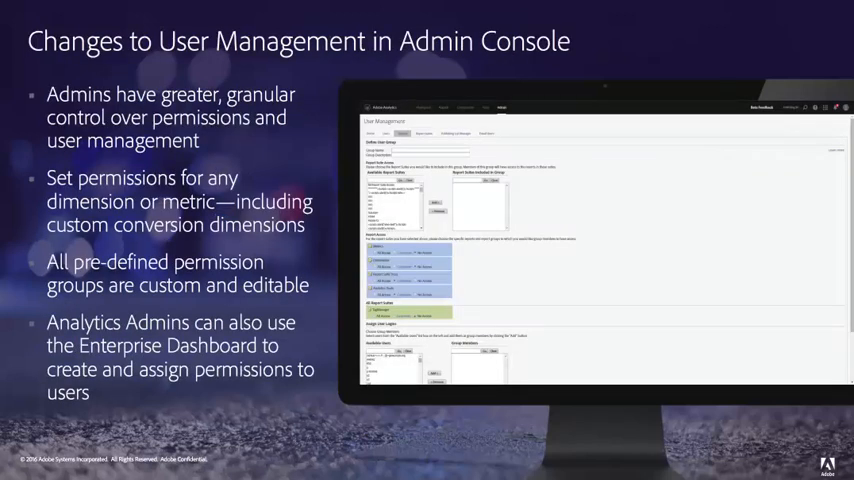